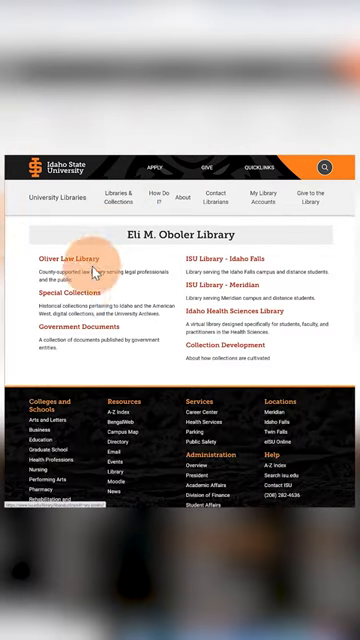
Step: Go to the library's Digital Collections advanced search page
left_click(60, 292)
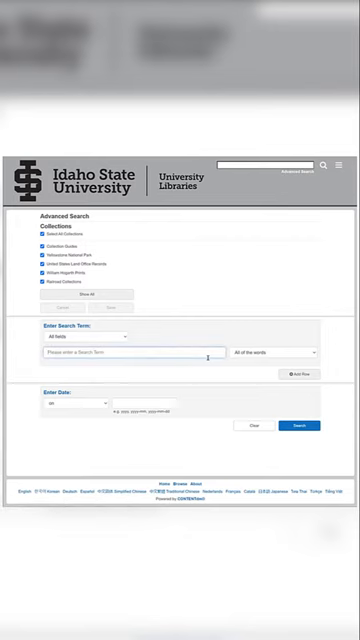
Step: Enter 'Yellowstone National Park' as the search term and show the searchable field list
type("Yellowstone National")
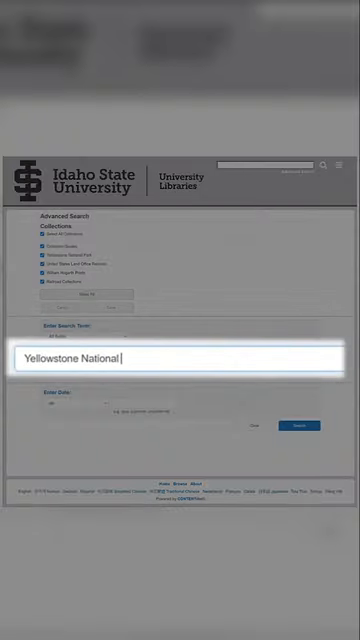
type("Park")
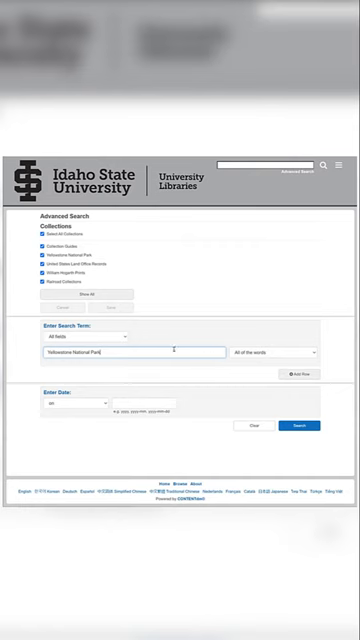
left_click(284, 354)
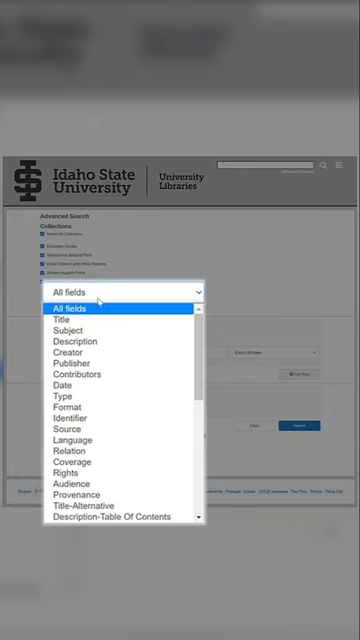
Step: Limit the search to the Subject field, adjust the match option and proceed below the search terms
left_click(68, 330)
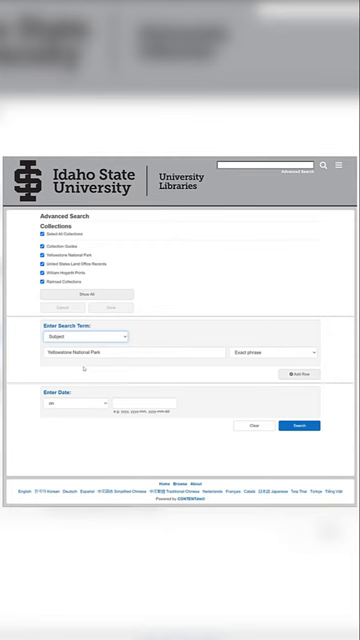
left_click(304, 424)
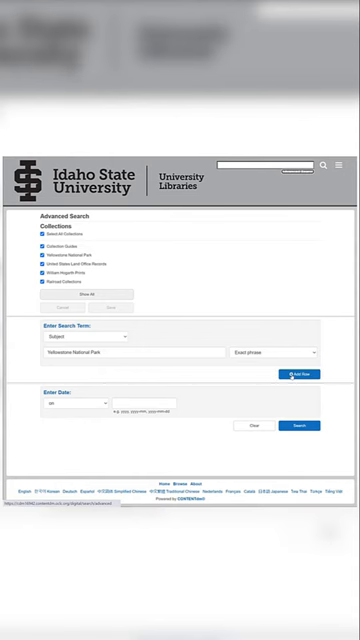
left_click(300, 376)
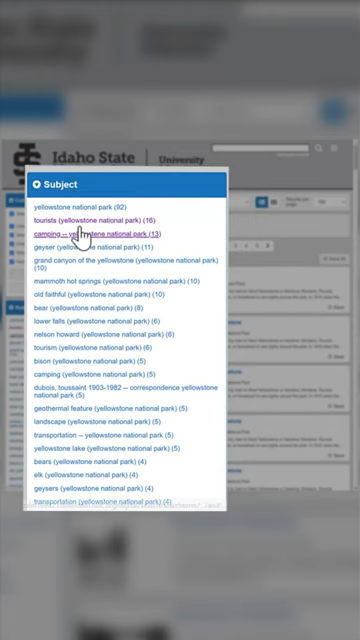
Step: Browse the Subject facet list of Yellowstone National Park terms with their item counts
left_click(88, 228)
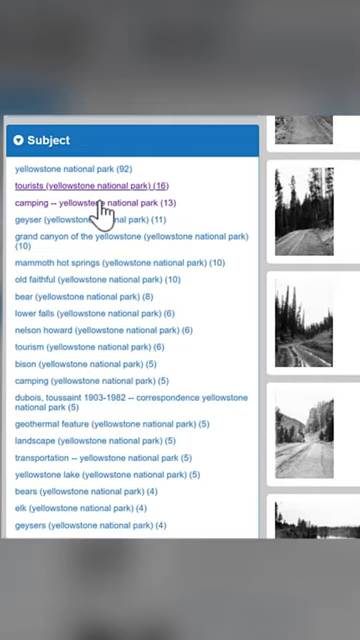
scroll("down", 3)
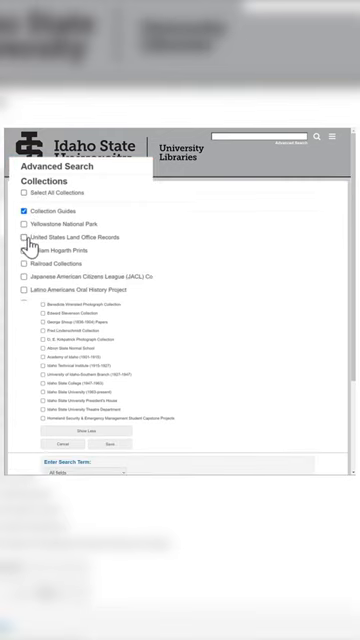
Step: Run the advanced search across the chosen collections for Yellowstone National Park in Subject
scroll("down", 3)
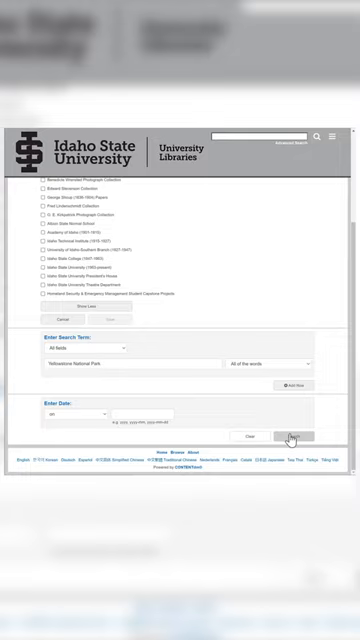
left_click(300, 436)
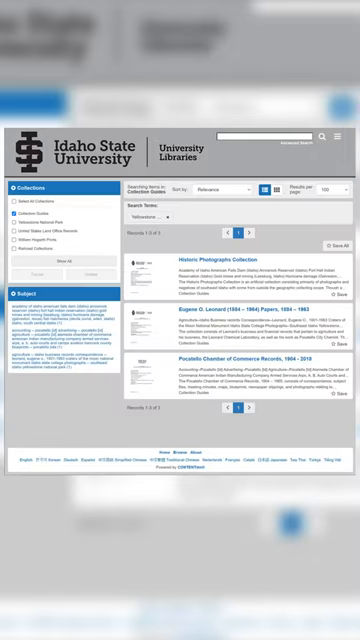